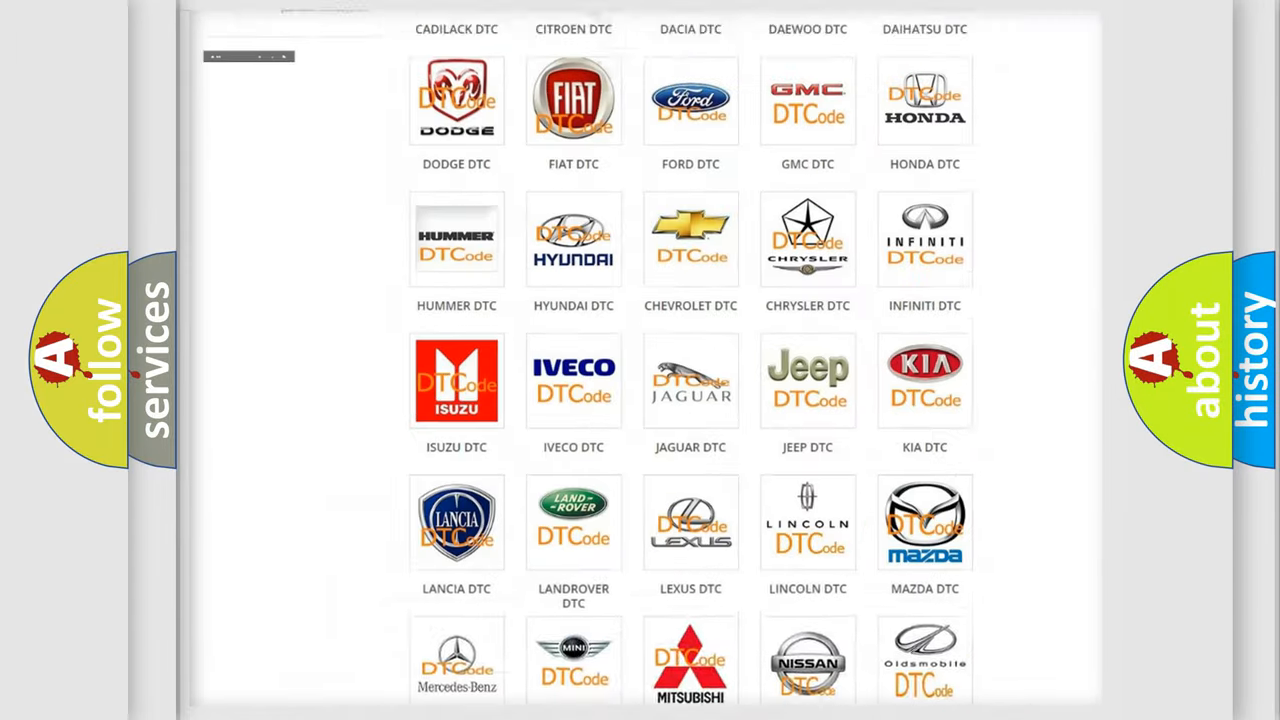
# - Scroll through the Pontiac diagnostic code list down to code C0035:0F and its definition
pyautogui.scroll(3)
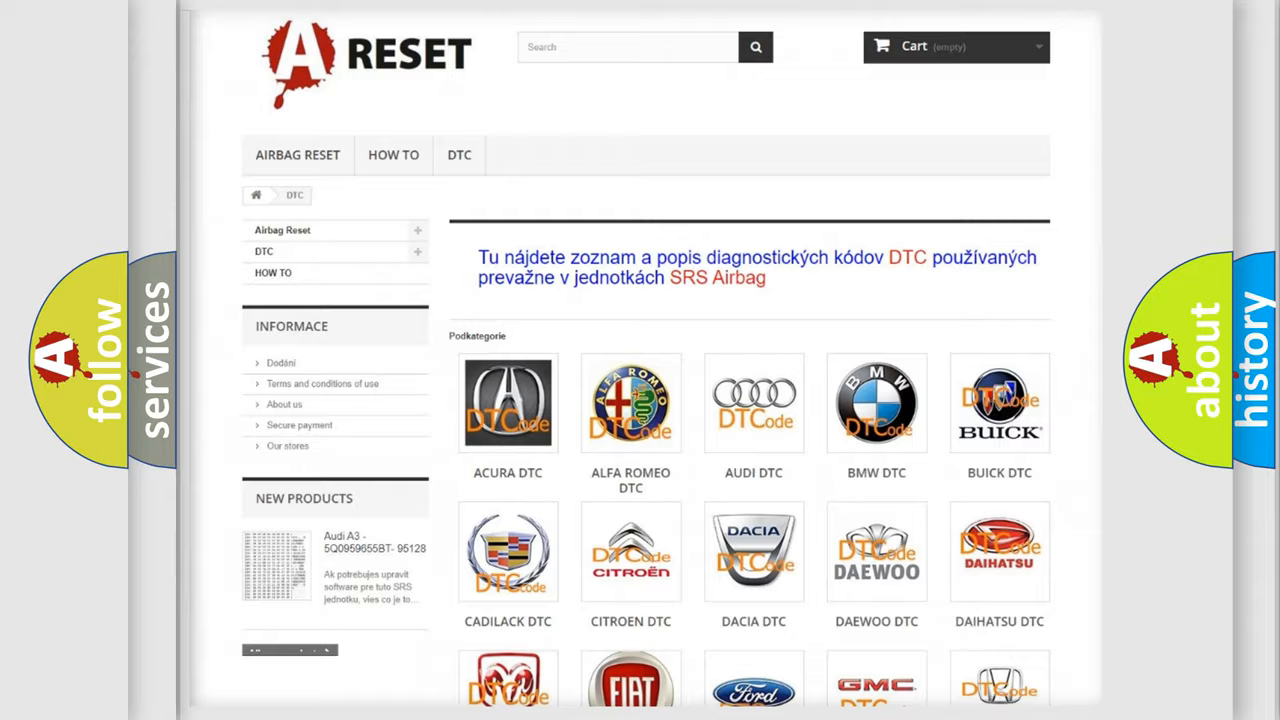
pyautogui.scroll(-3)
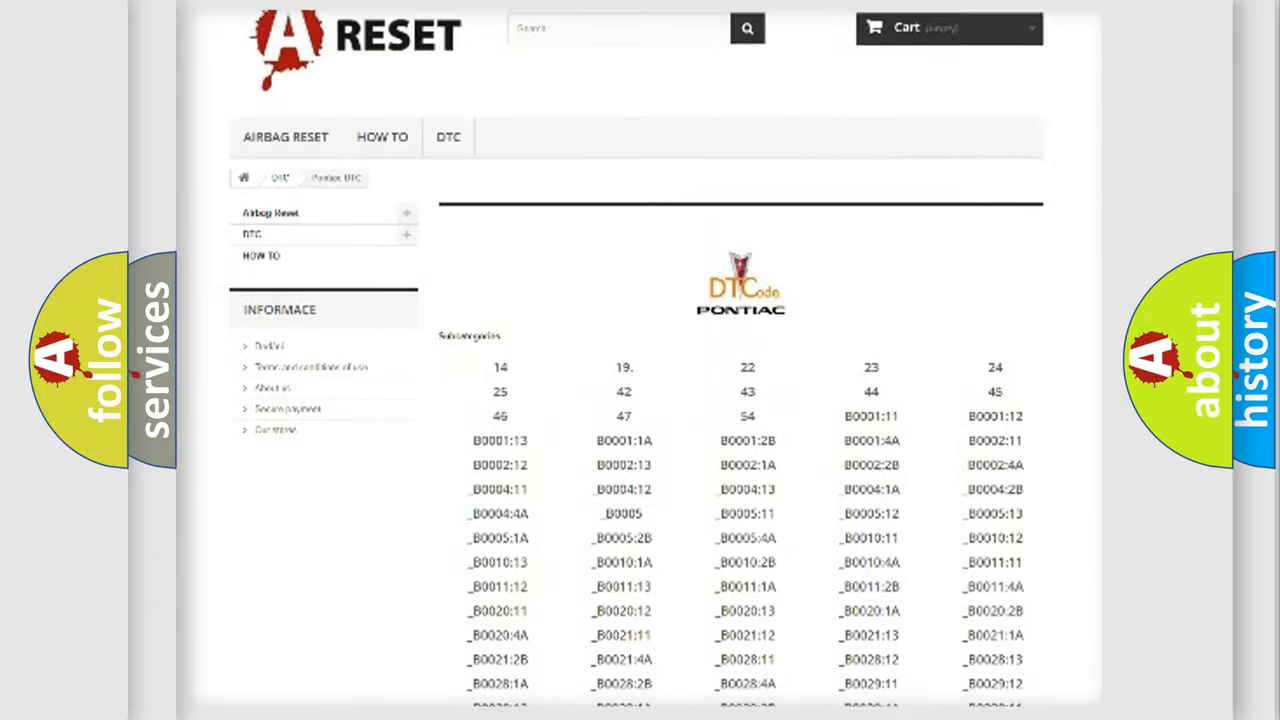
pyautogui.scroll(-3)
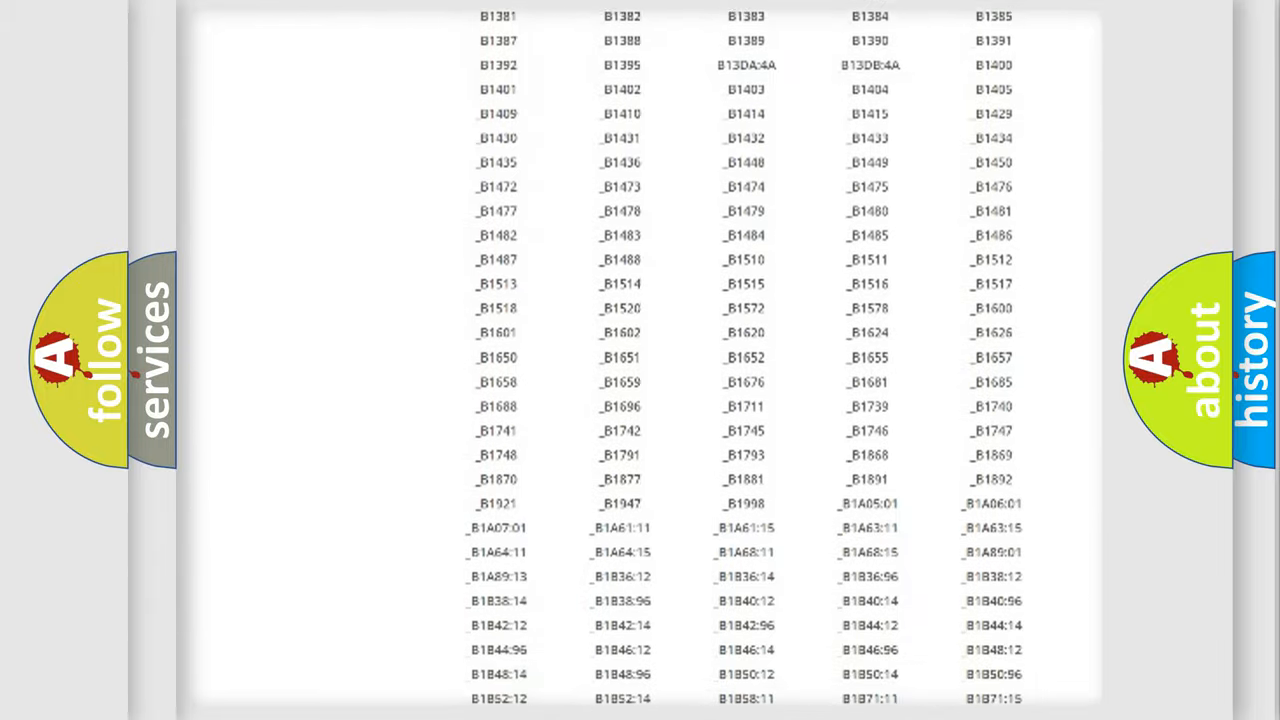
pyautogui.scroll(3)
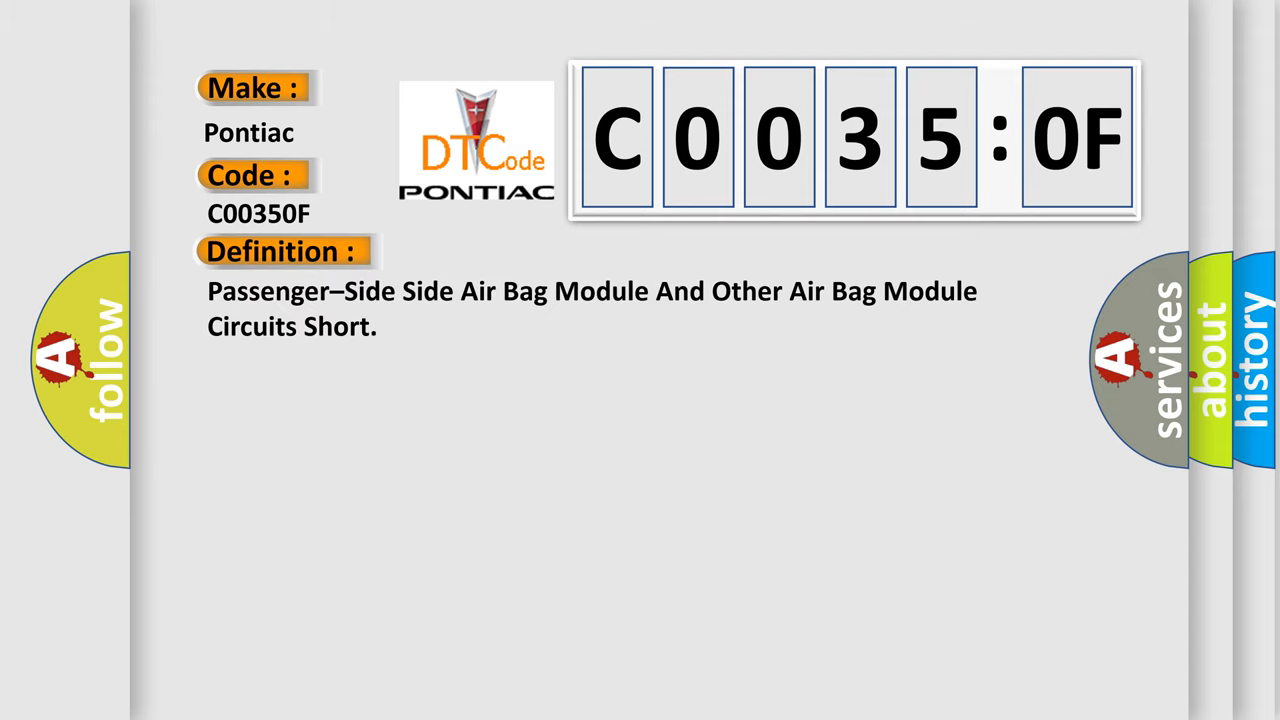
# - Advance the slide so the C0035:0F Description warning about 1.0–9.7 ohm resistance and wiring faults appears
pyautogui.click(520, 252)
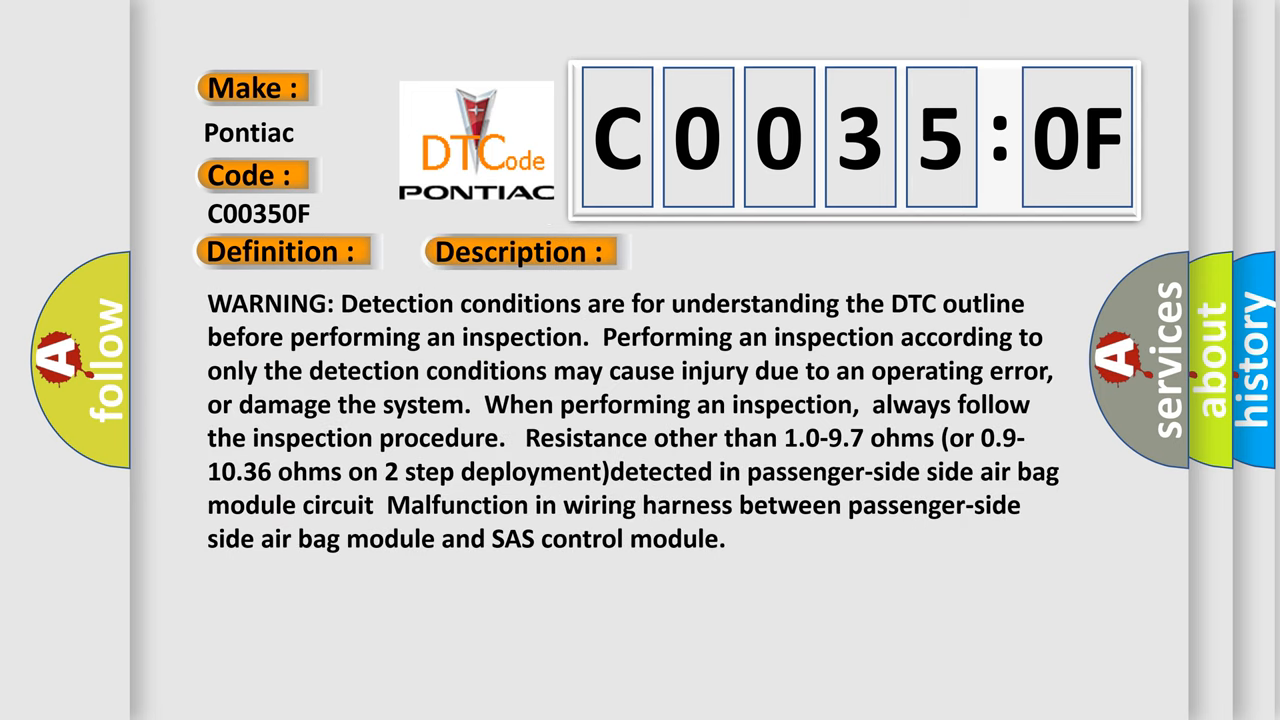